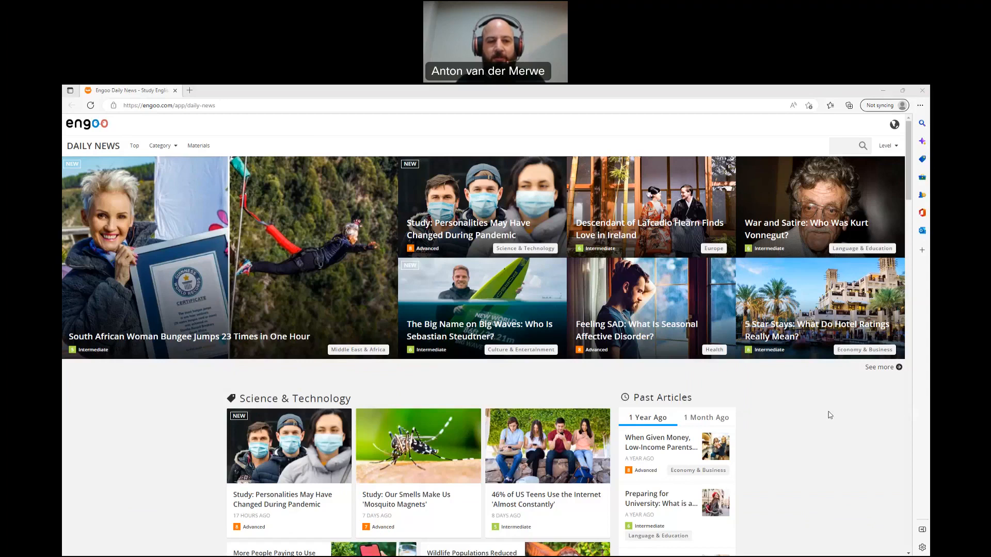
mouse_move(555, 155)
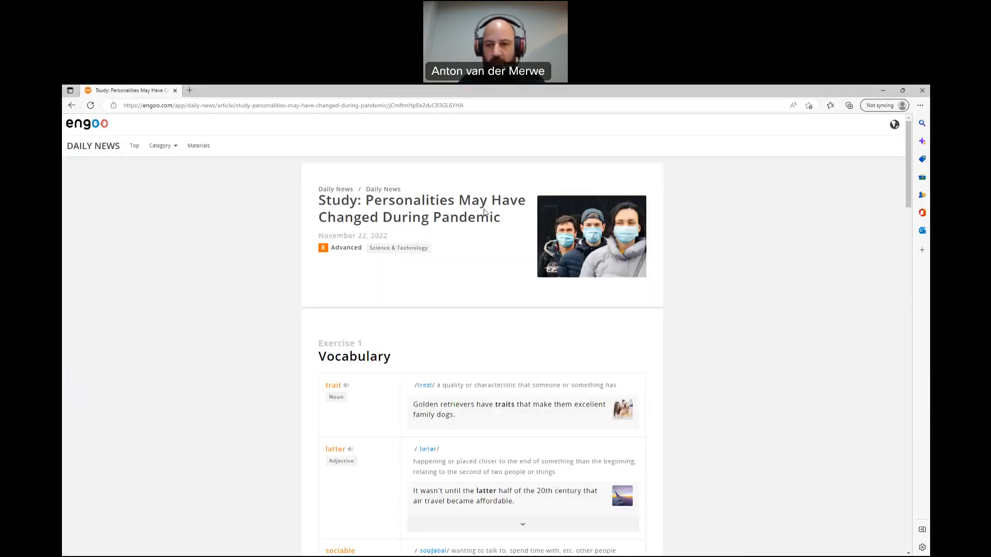
mouse_move(298, 341)
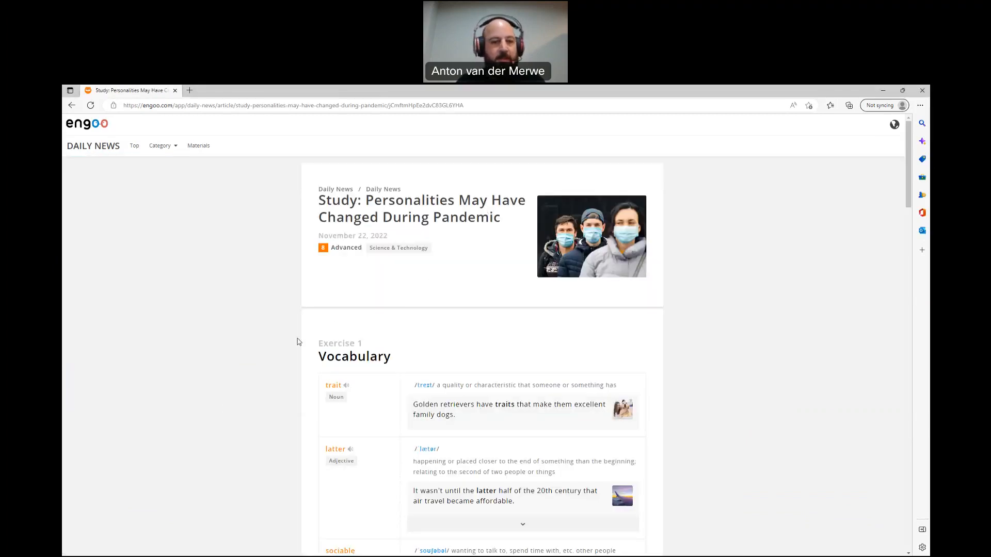
scroll(down, 3)
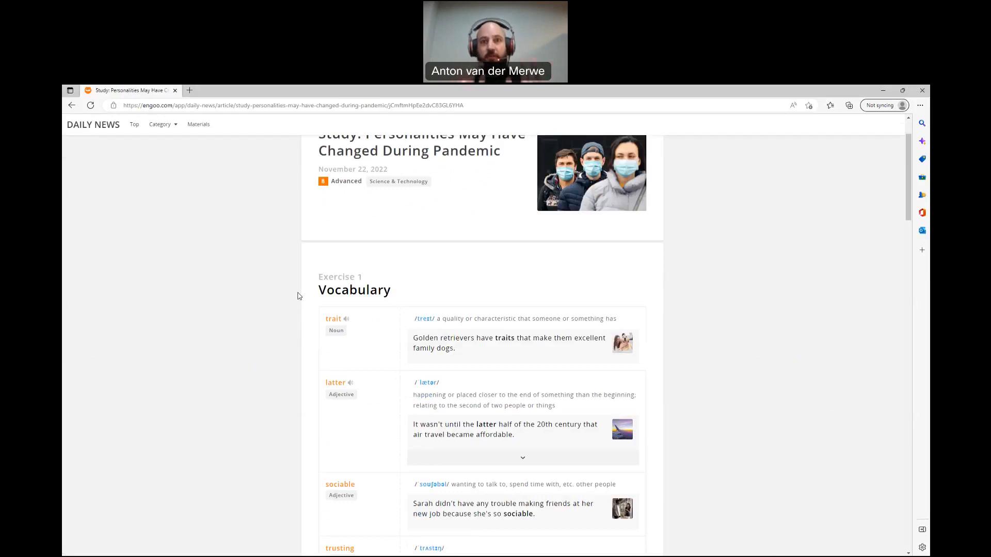
mouse_move(314, 296)
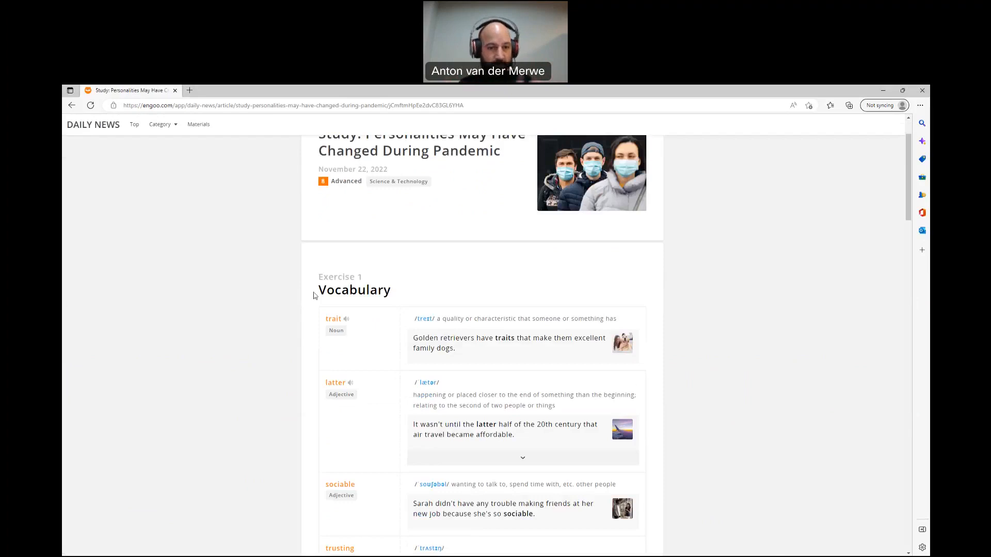
mouse_move(396, 324)
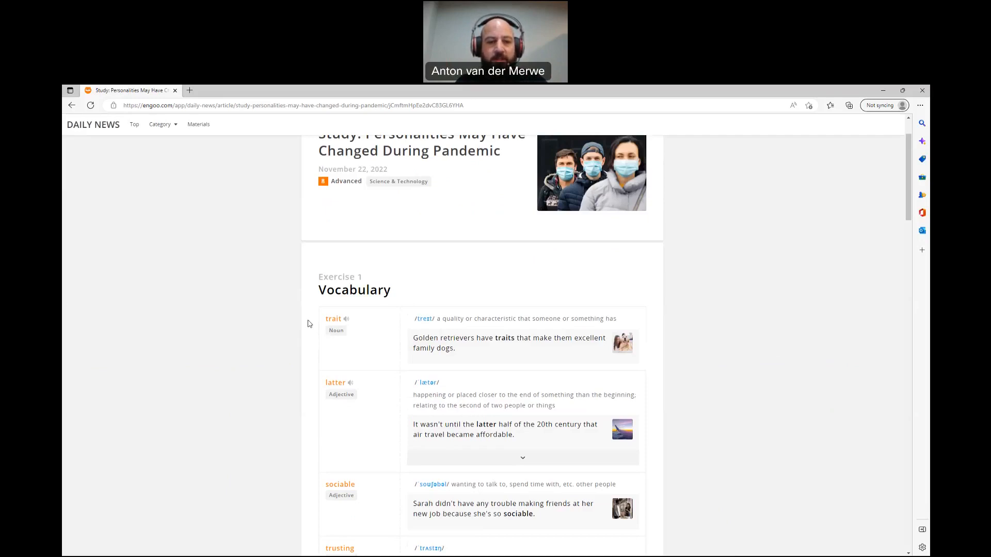
scroll(down, 3)
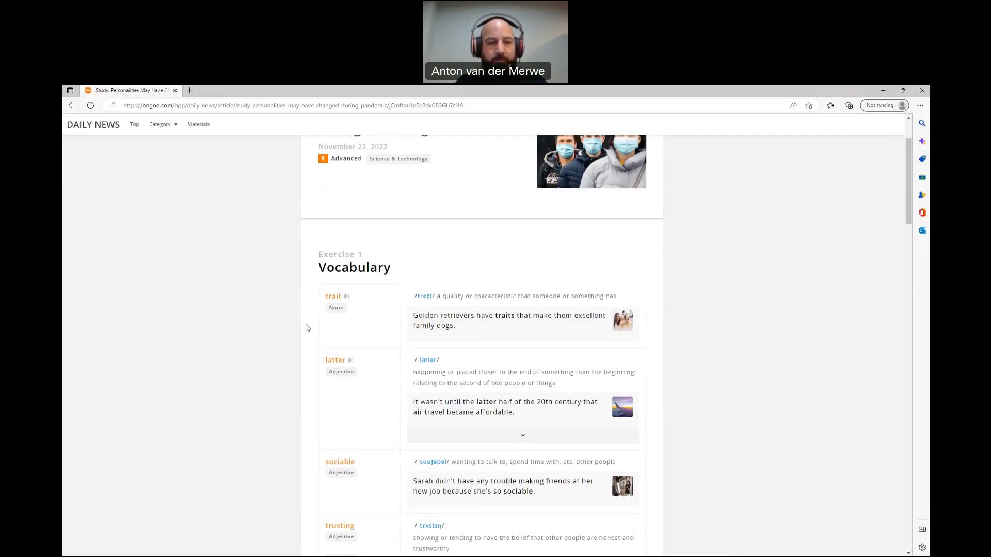
scroll(down, 3)
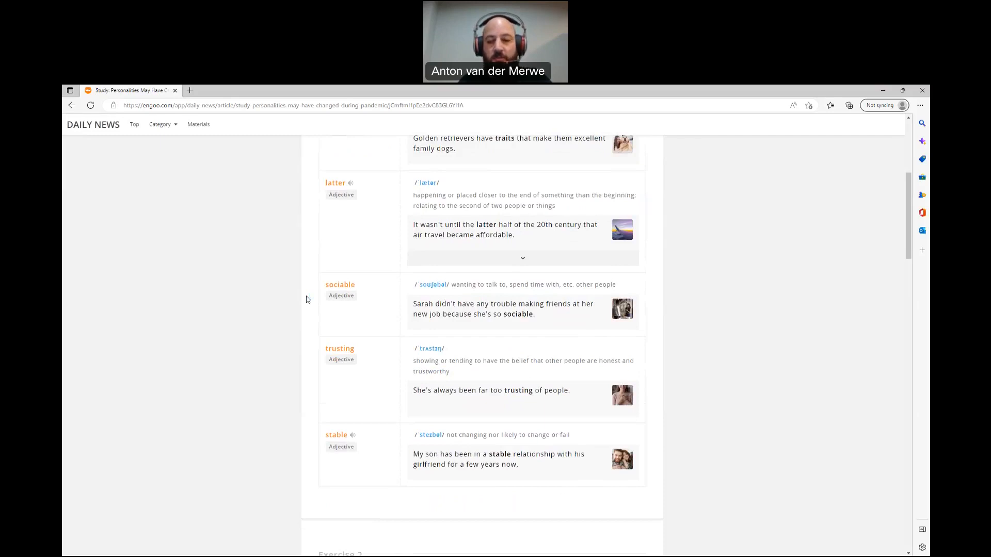
mouse_move(303, 345)
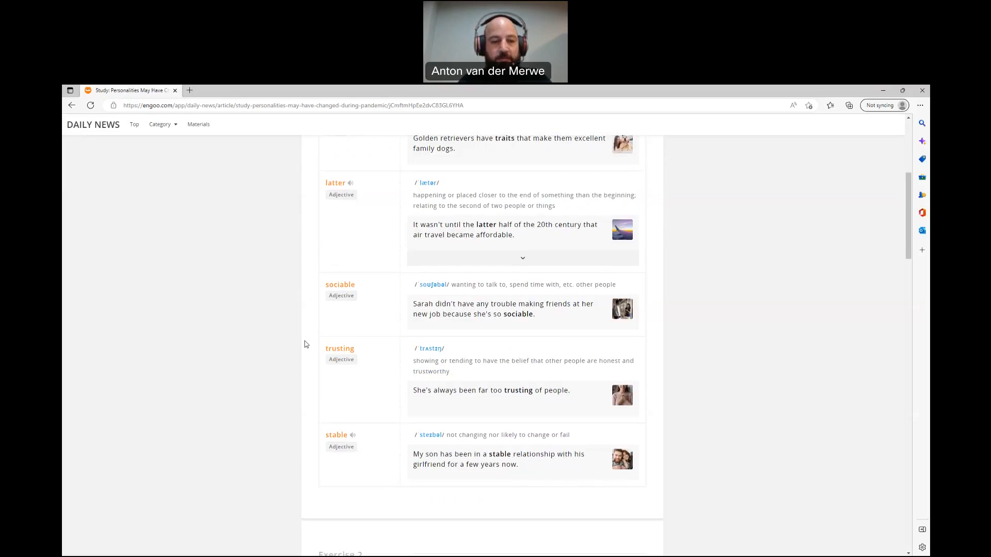
scroll(down, 3)
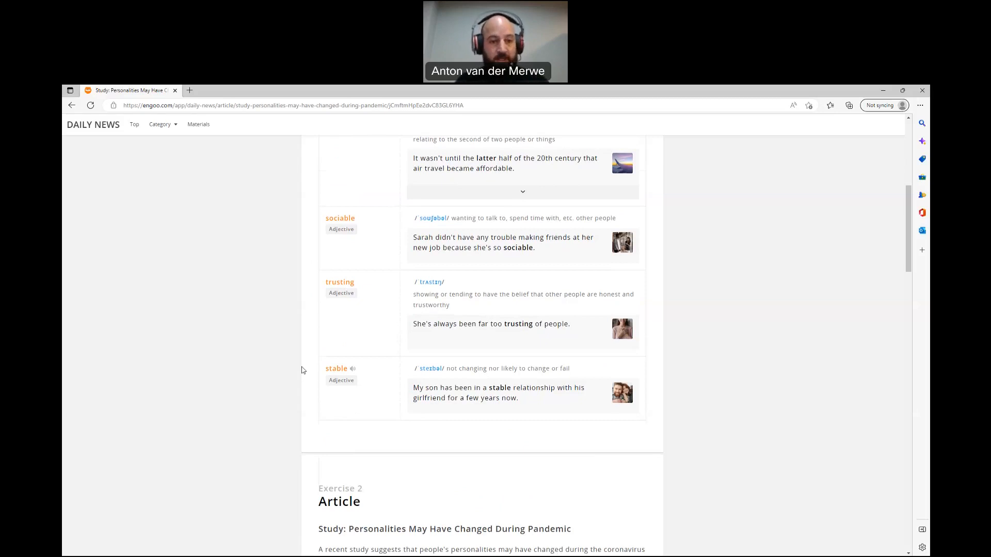
scroll(down, 3)
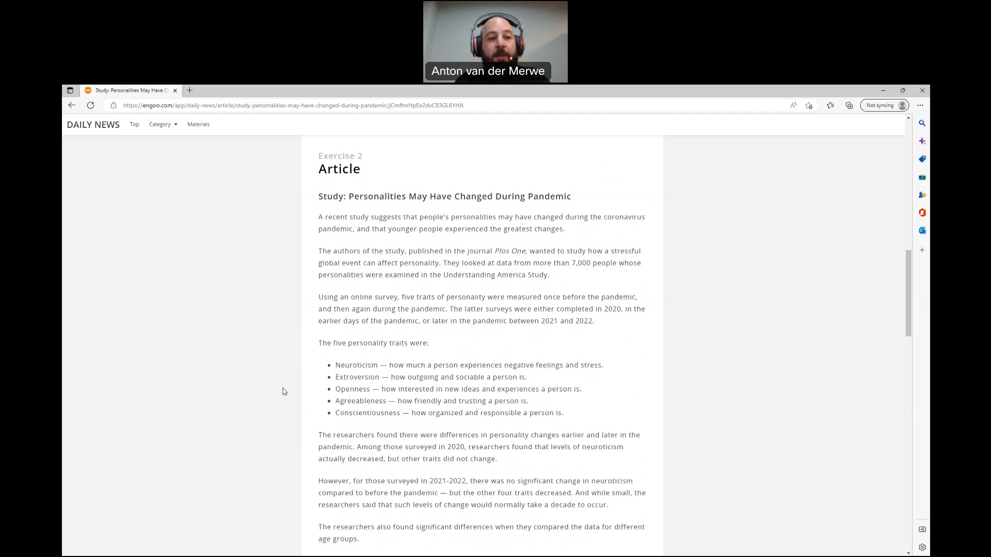
mouse_move(265, 221)
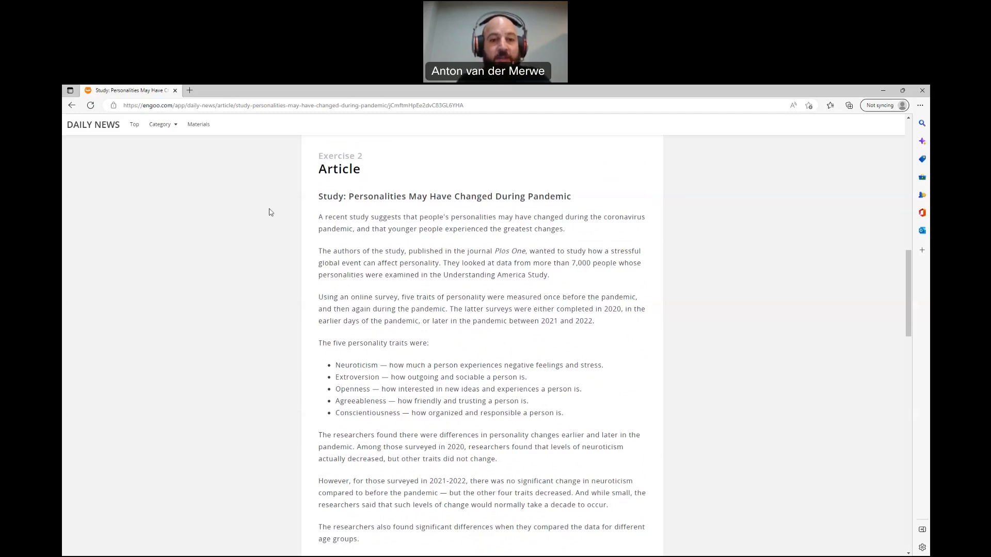
mouse_move(287, 222)
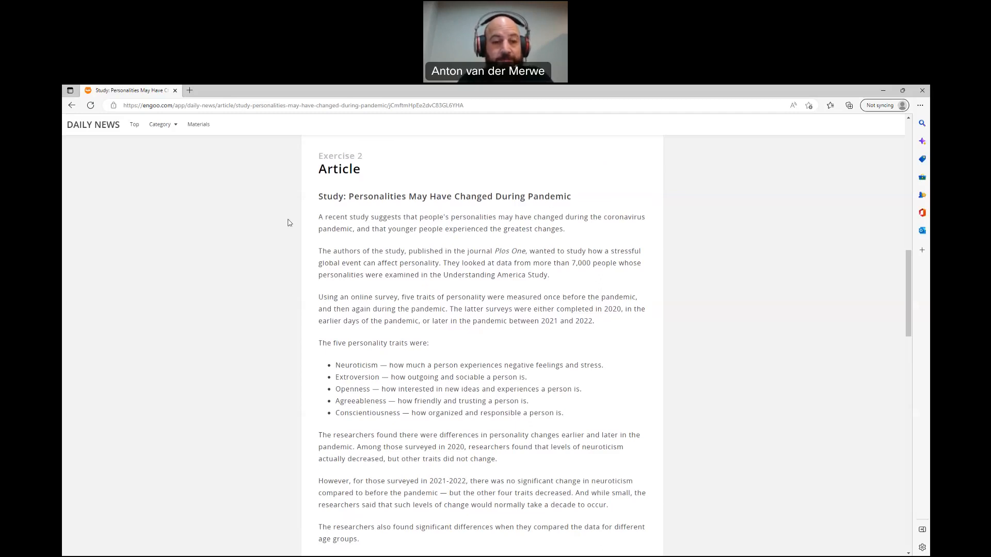
mouse_move(284, 283)
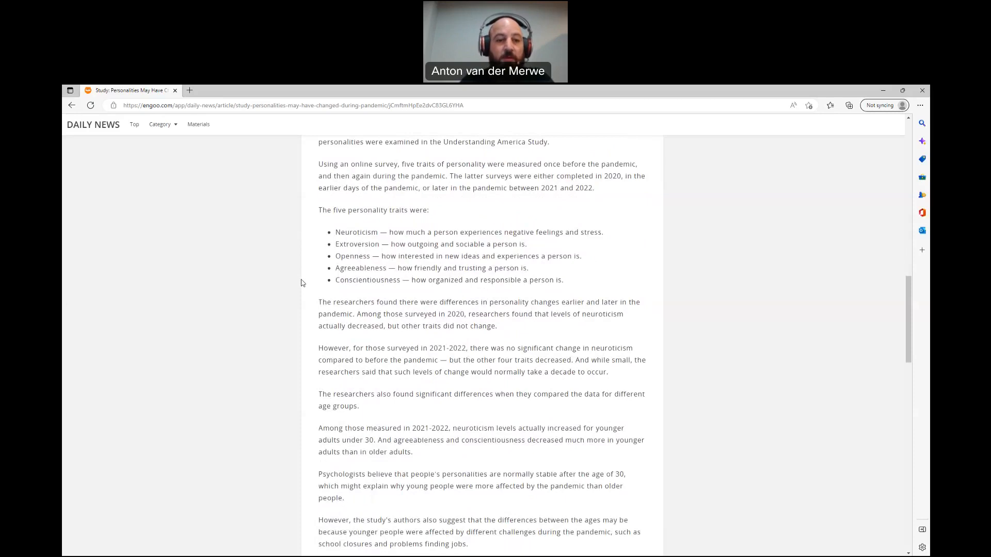
scroll(down, 3)
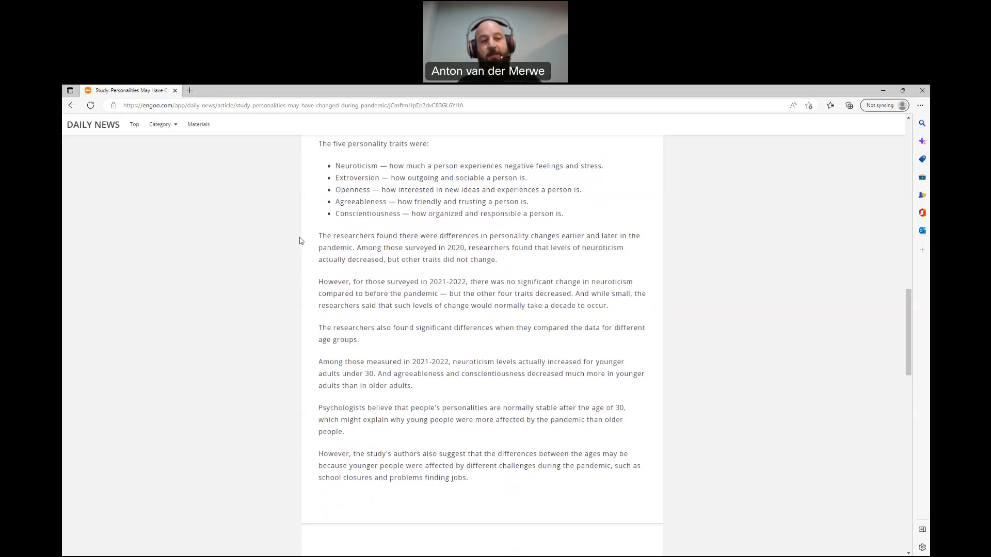
scroll(down, 3)
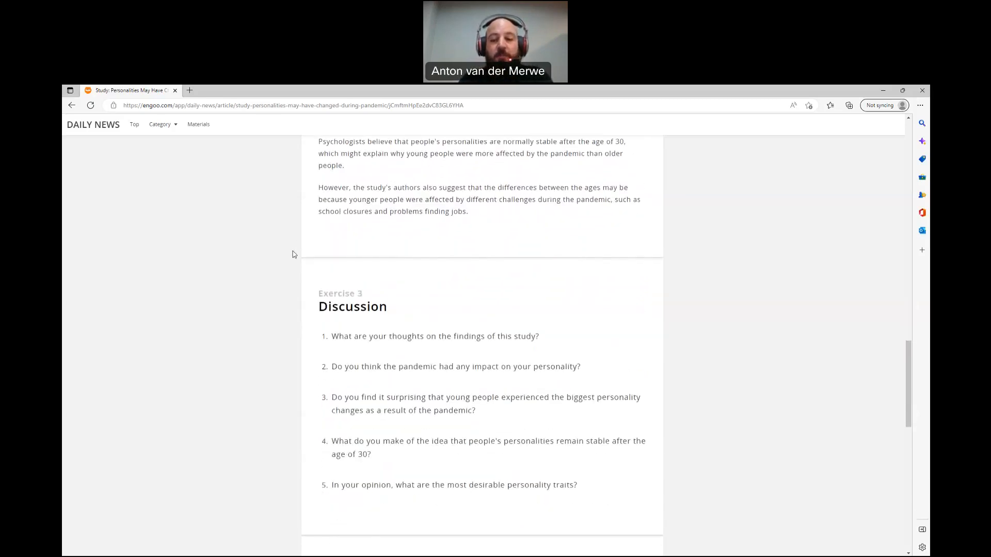
scroll(down, 3)
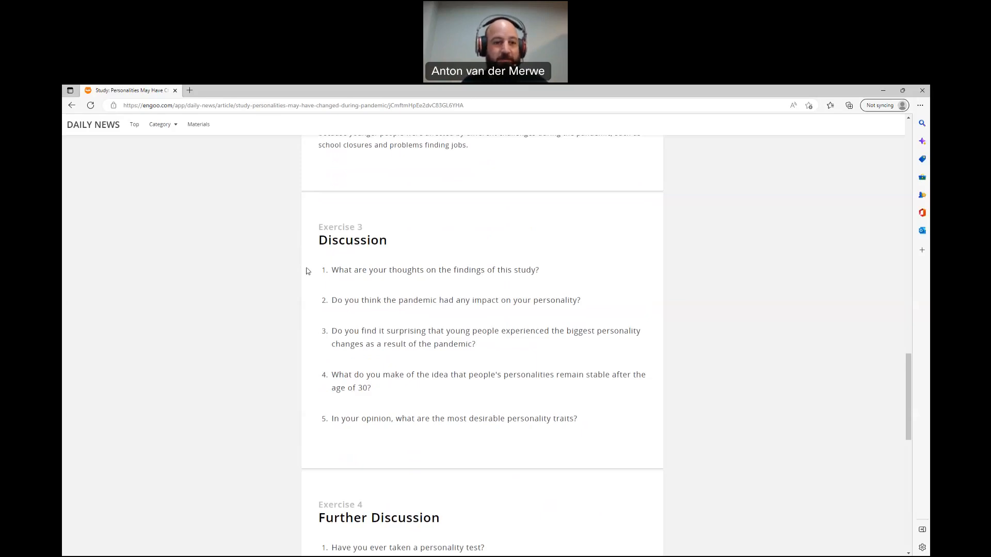
mouse_move(309, 303)
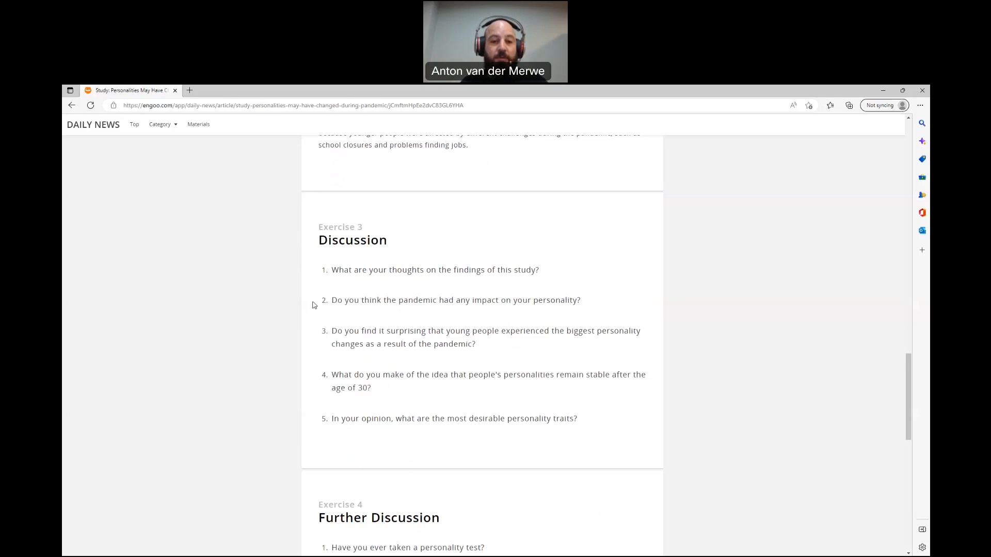
mouse_move(311, 336)
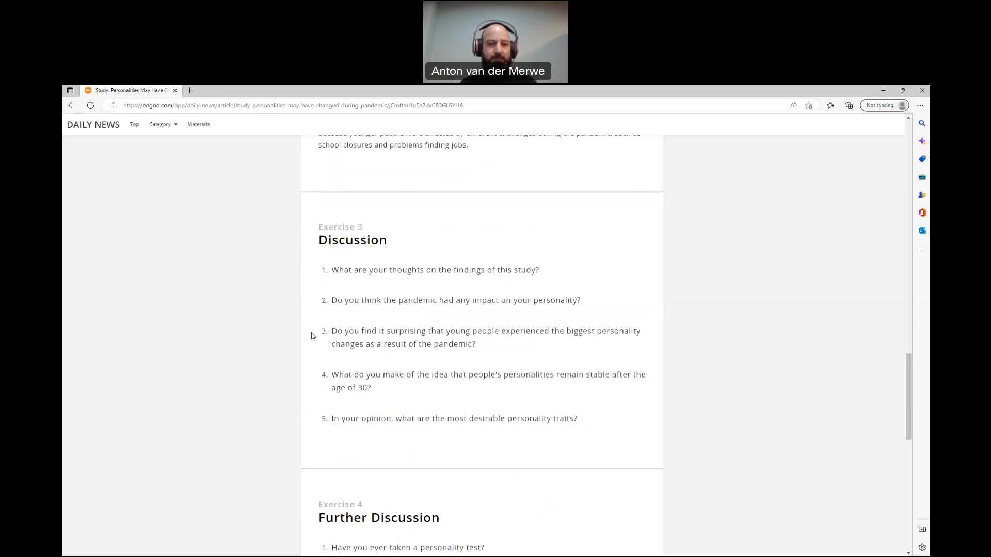
mouse_move(318, 380)
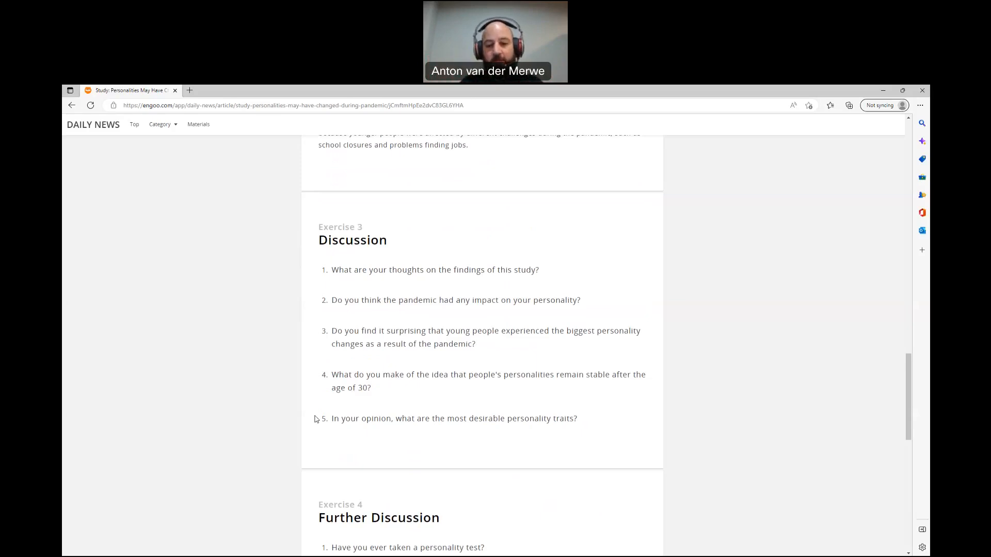
scroll(down, 3)
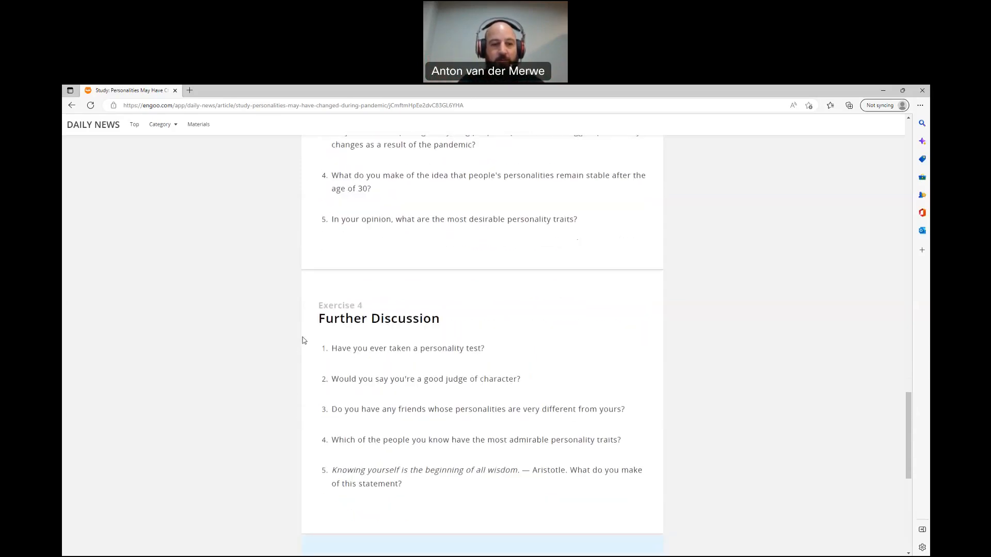
scroll(down, 3)
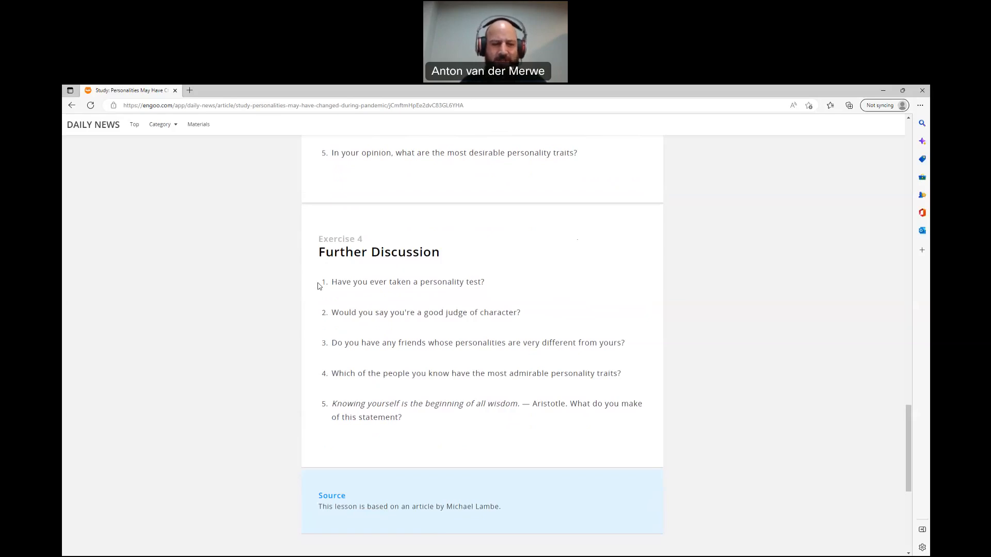
mouse_move(319, 319)
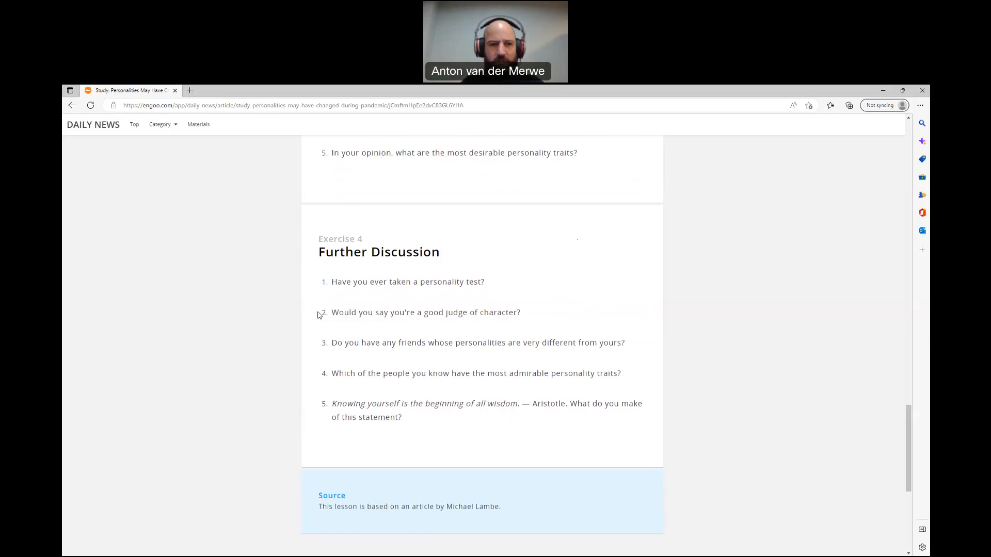
mouse_move(317, 348)
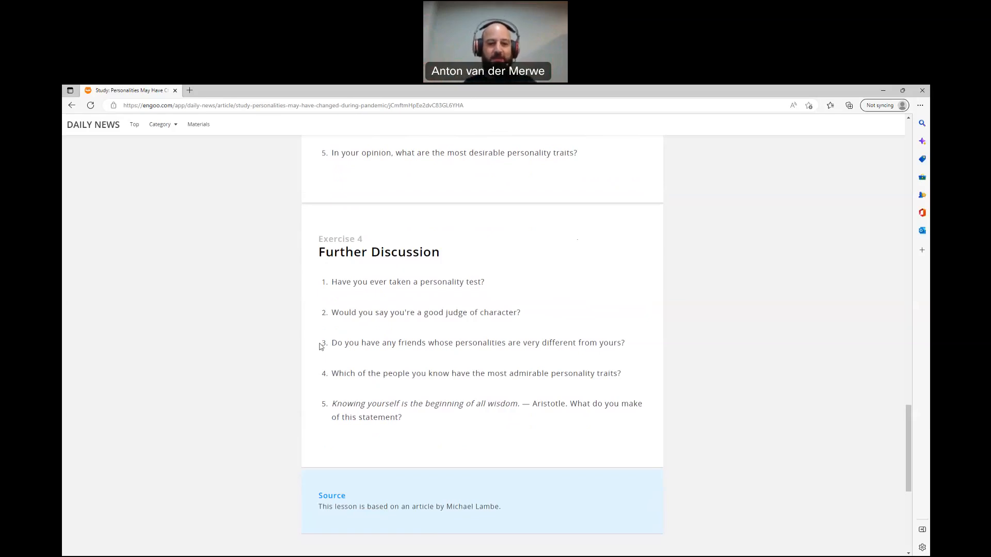
mouse_move(306, 383)
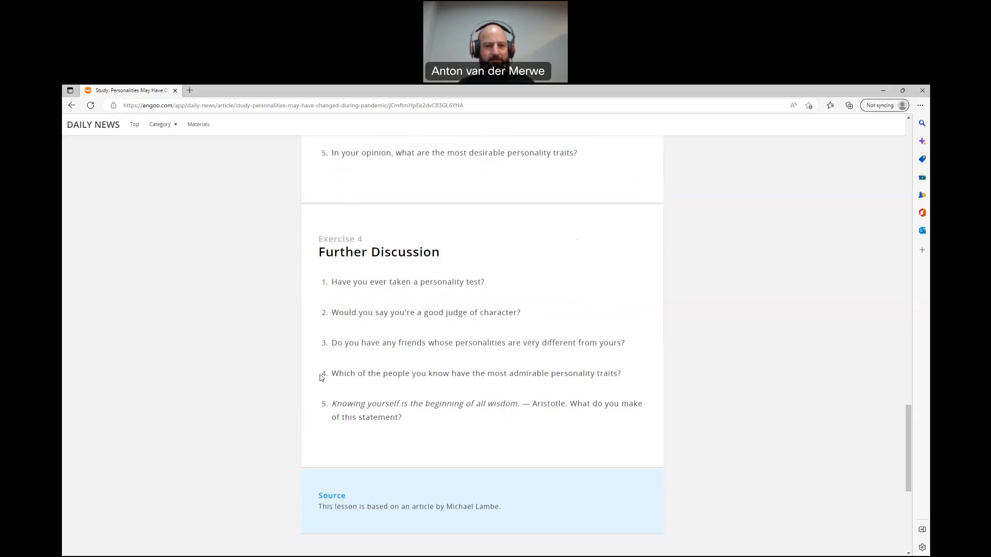
mouse_move(319, 409)
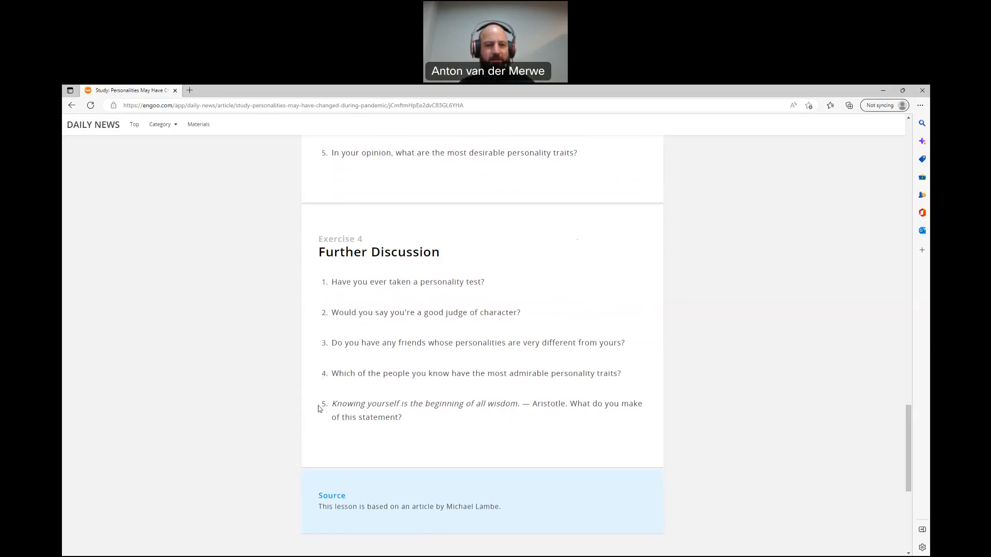